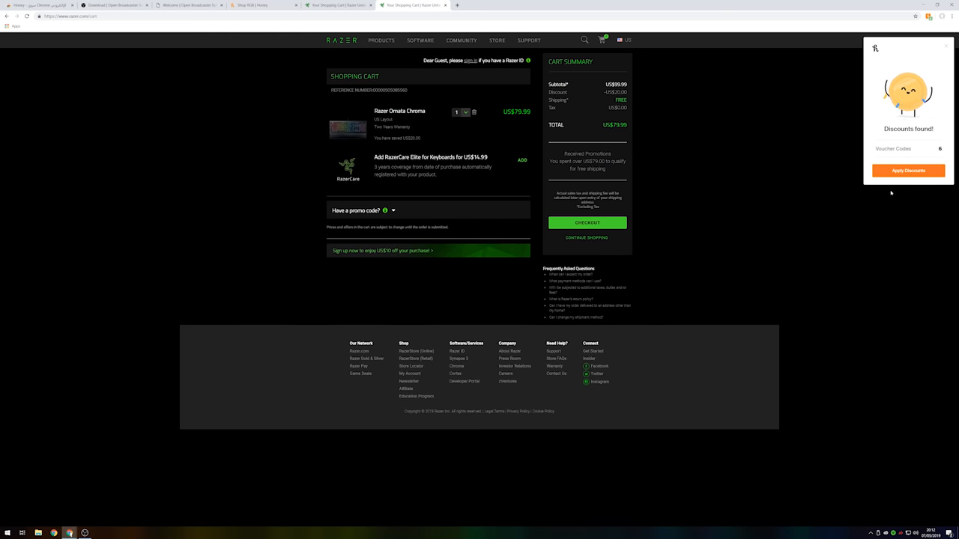
Step: Search Honey's shop for 'LED' after leaving the discounted Razer cart
click(907, 170)
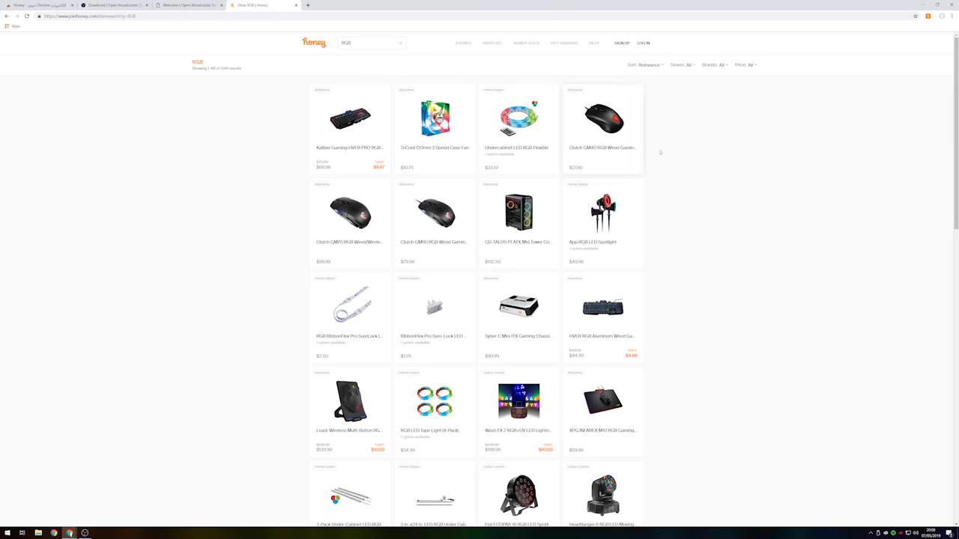
text(LED)
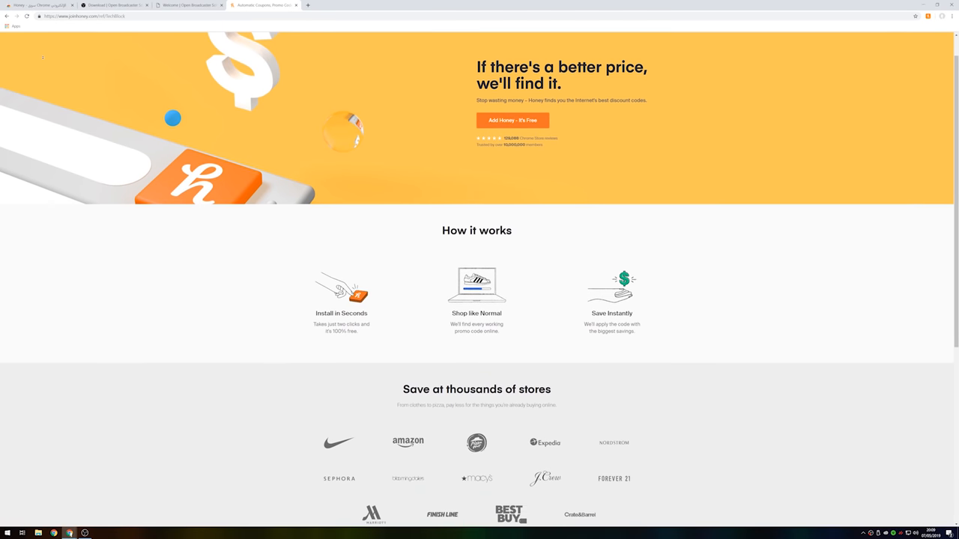
Step: Start installing Honey from its Chrome Web Store listing
scroll(down, 3)
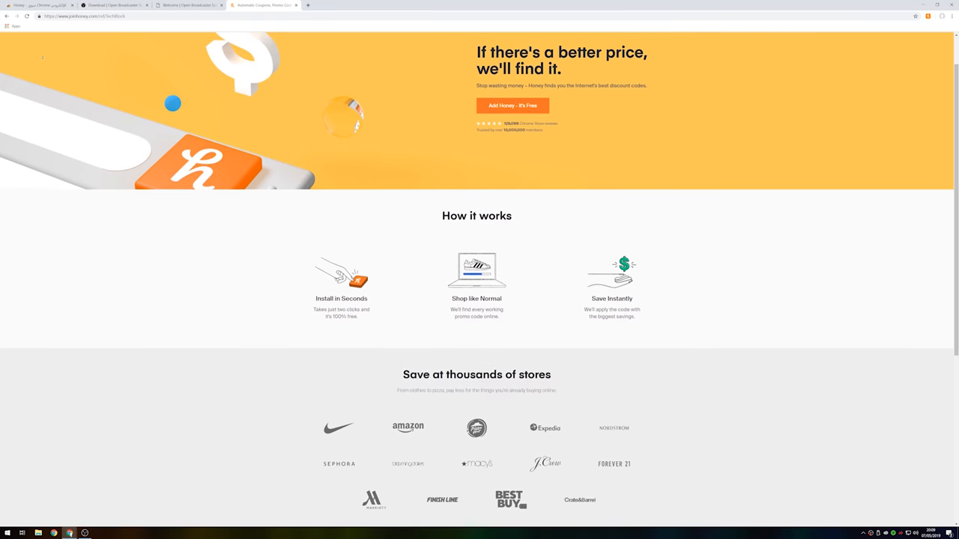
scroll(down, 3)
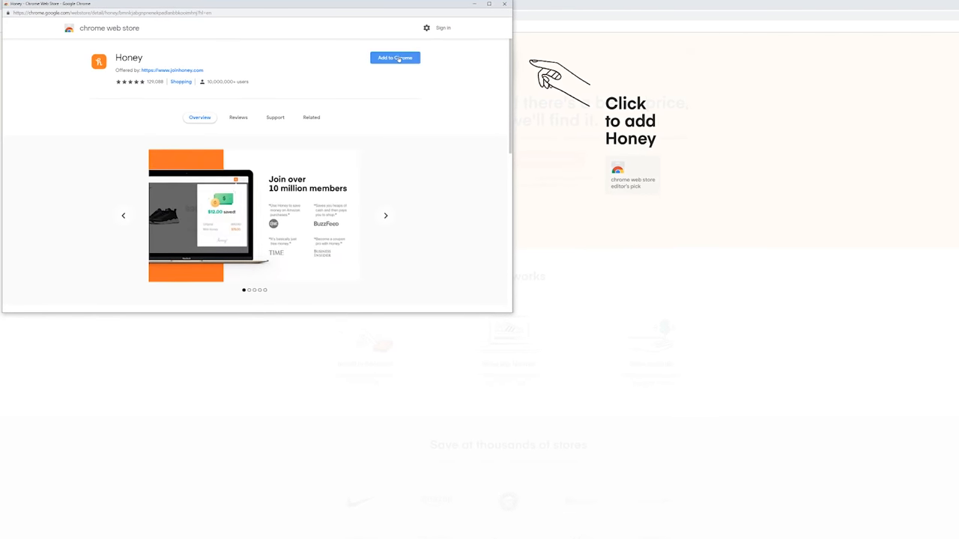
click(394, 58)
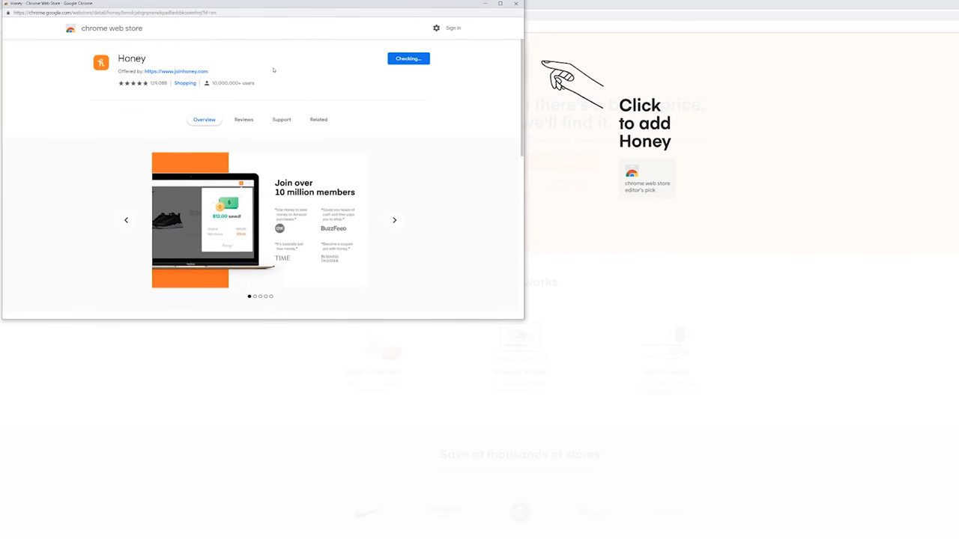